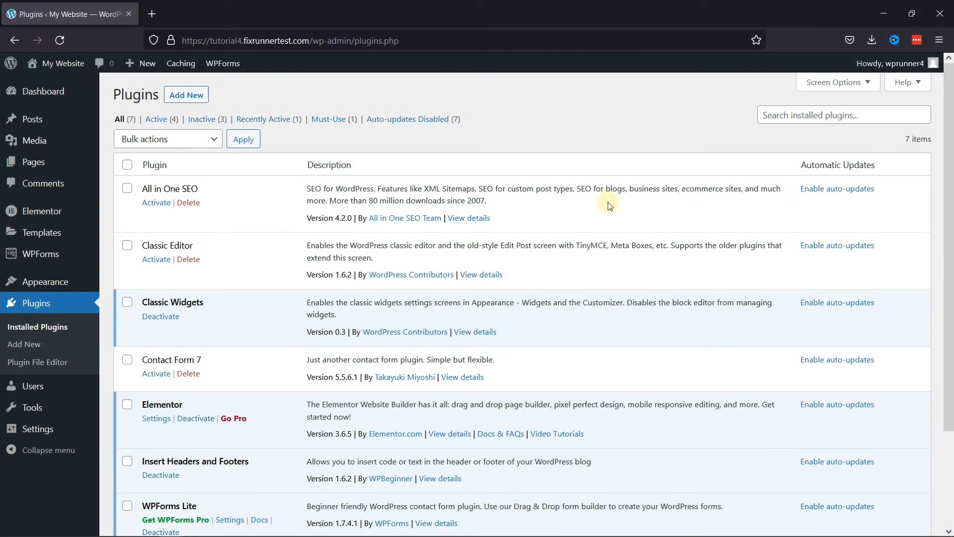
mouse_move(453, 353)
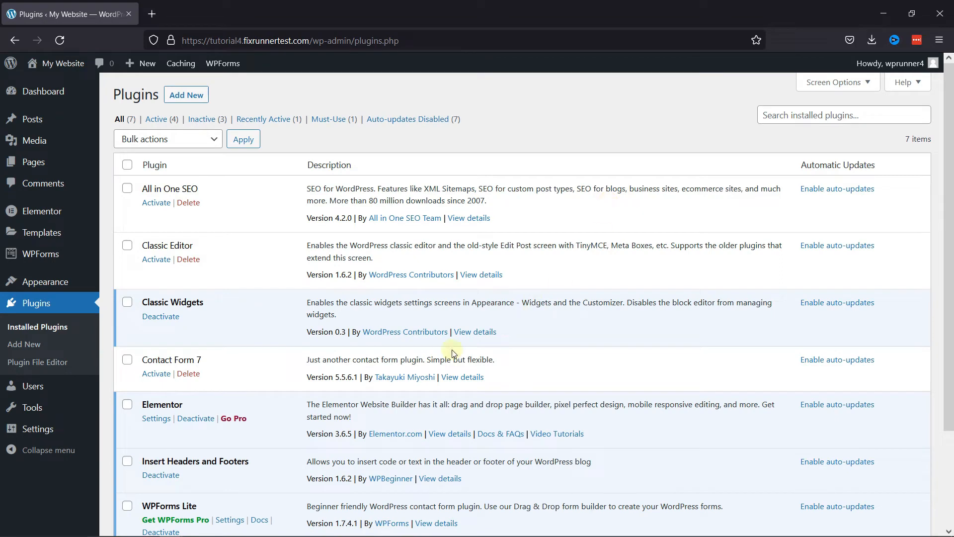
mouse_move(472, 389)
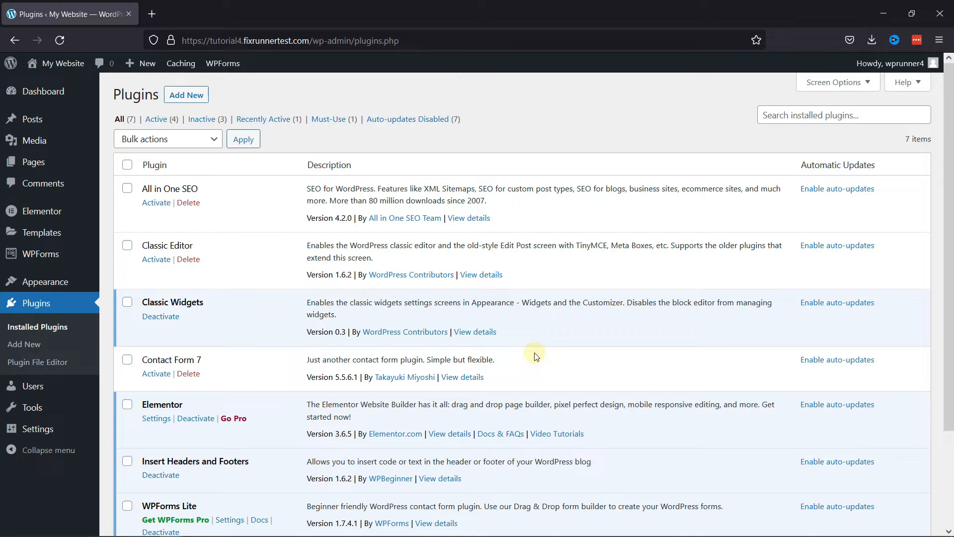
mouse_move(82, 137)
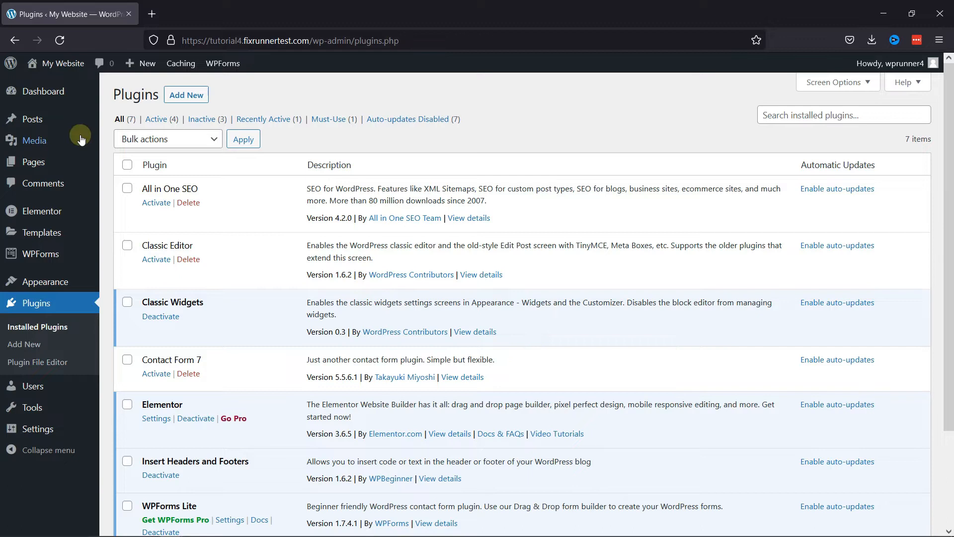
Create a new blank post from the Posts menu and title it 'Shapes'.
left_click(127, 139)
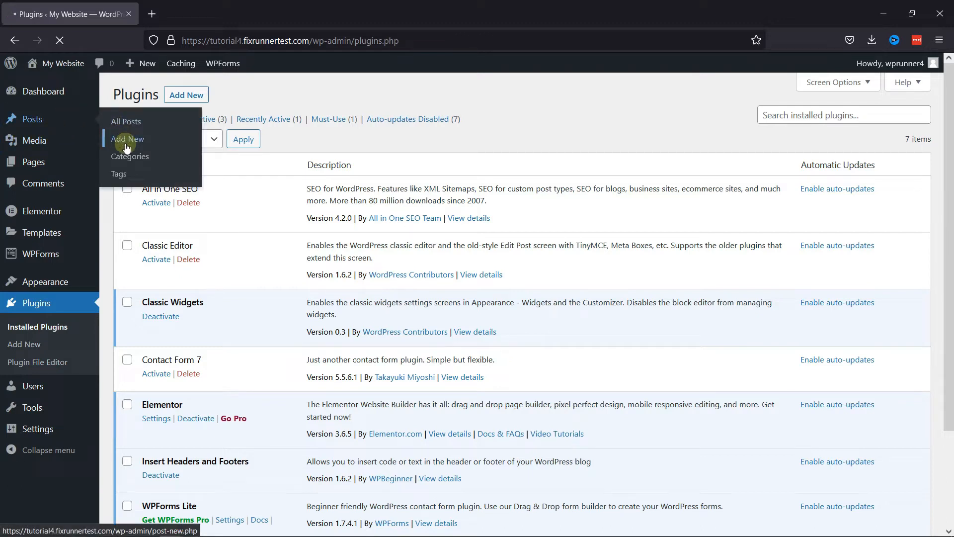
left_click(127, 139)
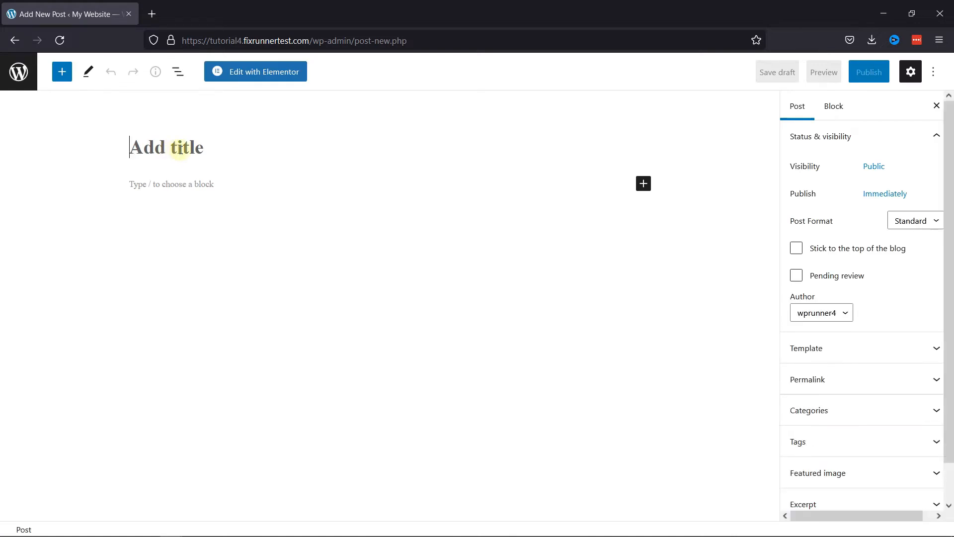
type("Shapes")
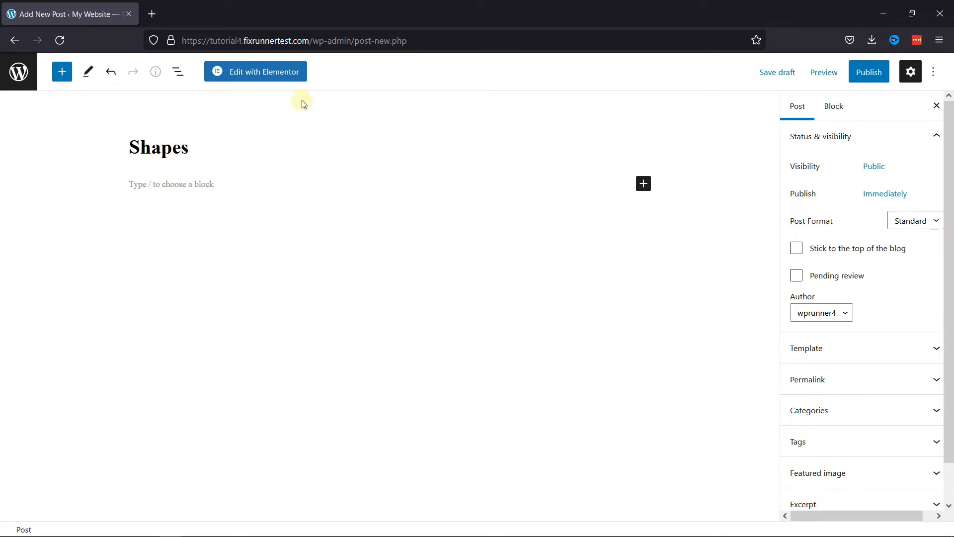
Launch the Shapes post in the Elementor builder and add a new single-column section.
left_click(263, 71)
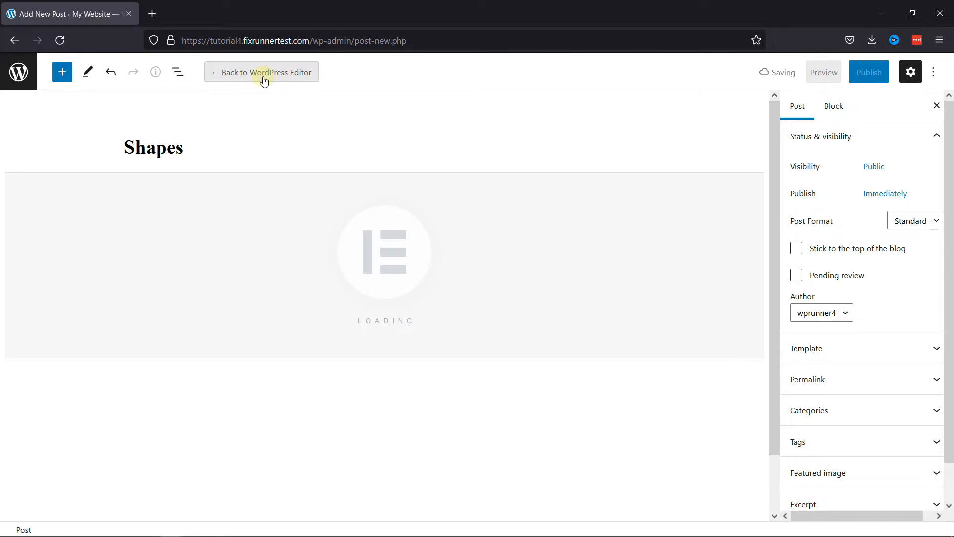
left_click(265, 72)
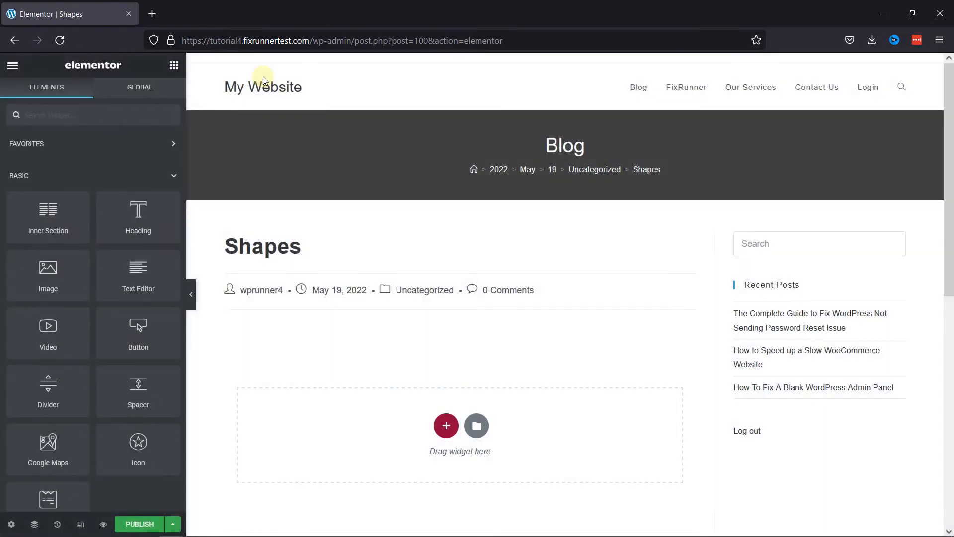
mouse_move(376, 162)
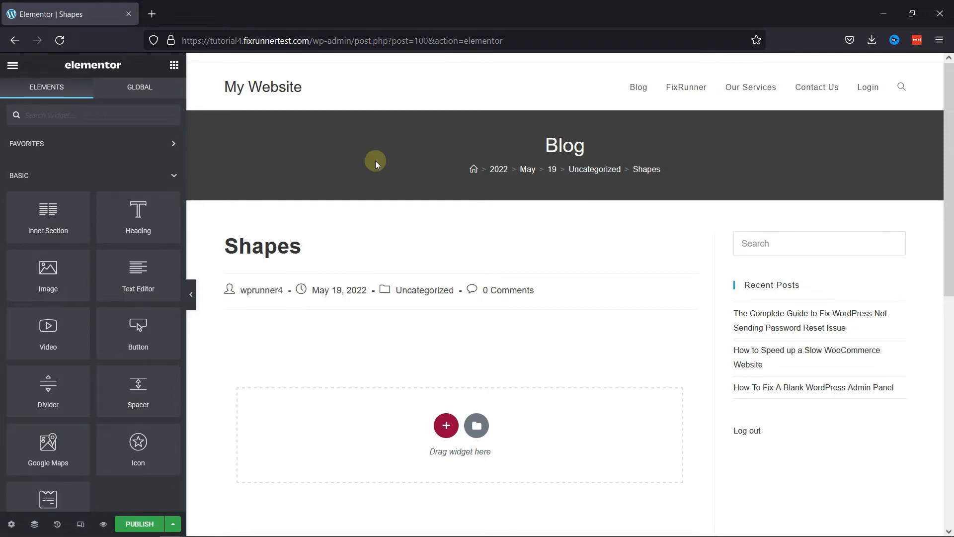
scroll("down", 3)
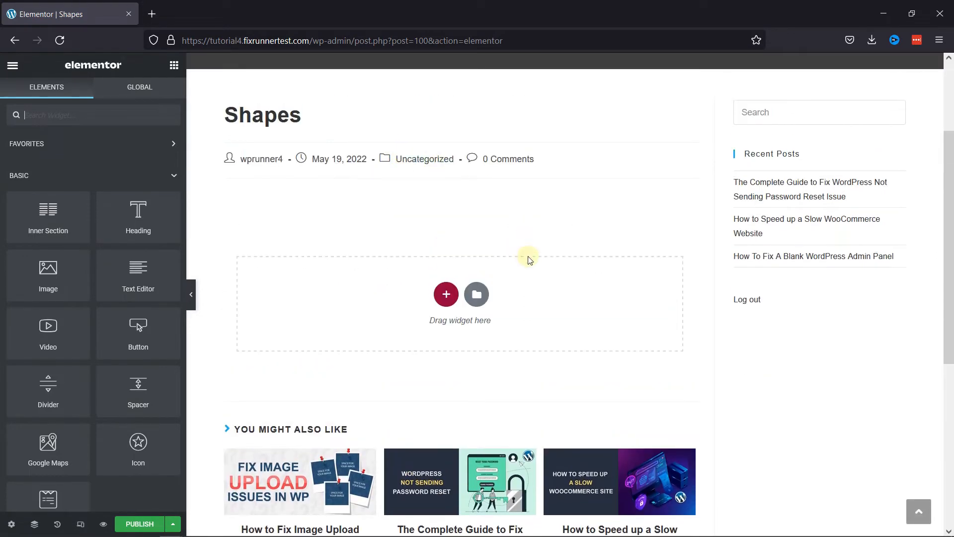
mouse_move(446, 293)
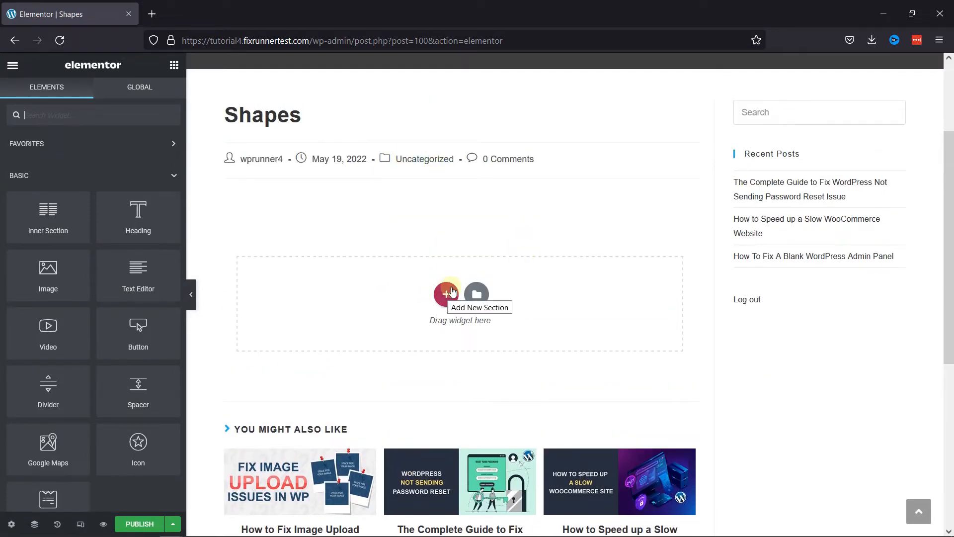
left_click(445, 293)
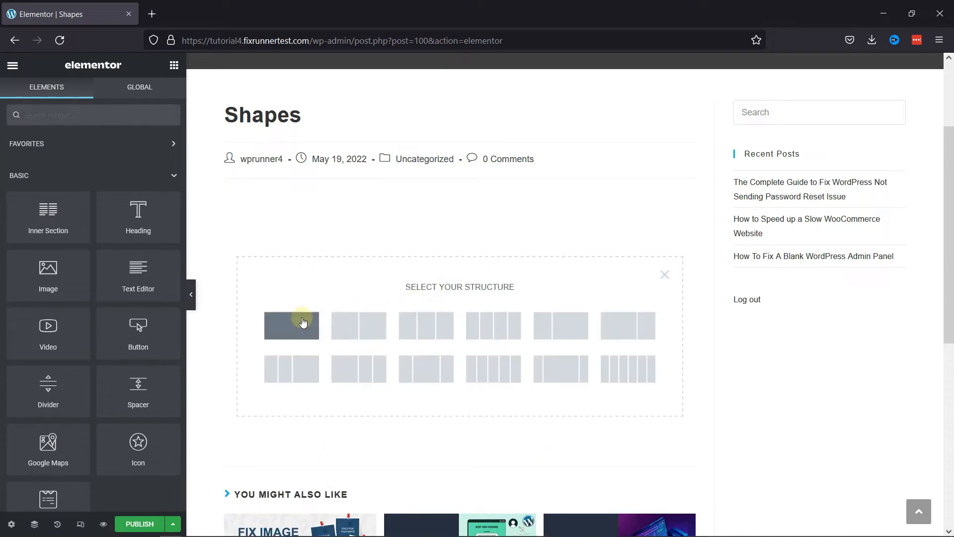
left_click(292, 325)
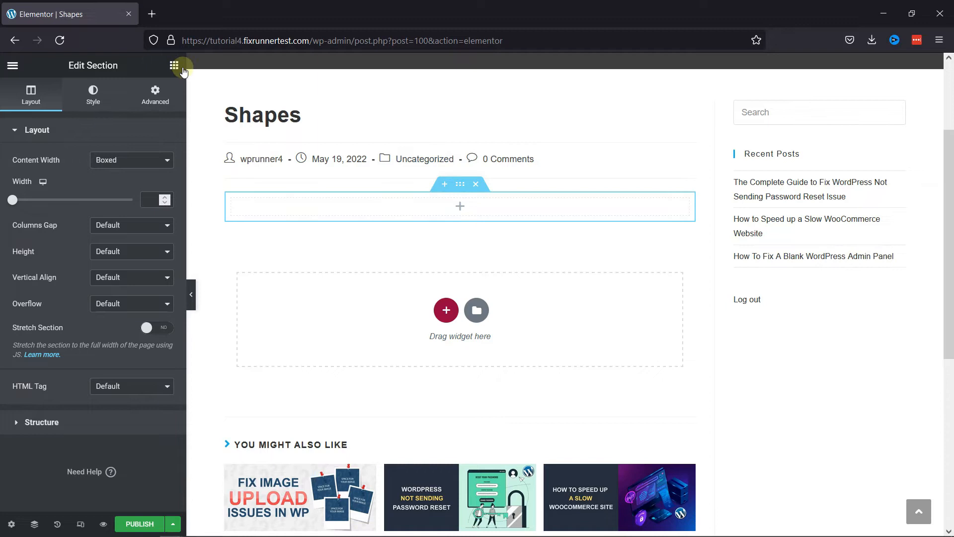
Drop a Spacer widget into the section and set its height to 500 px.
left_click(175, 65)
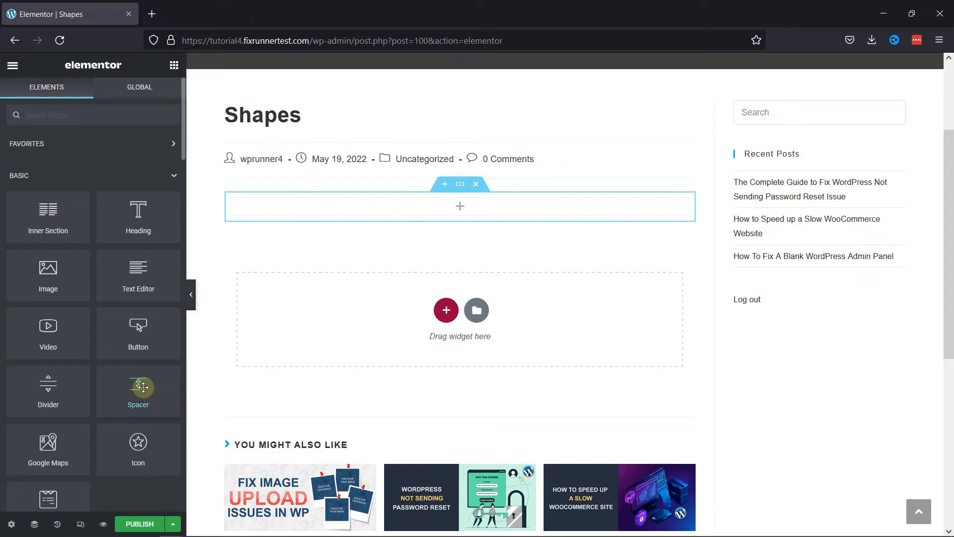
left_click_drag(138, 390, 453, 201)
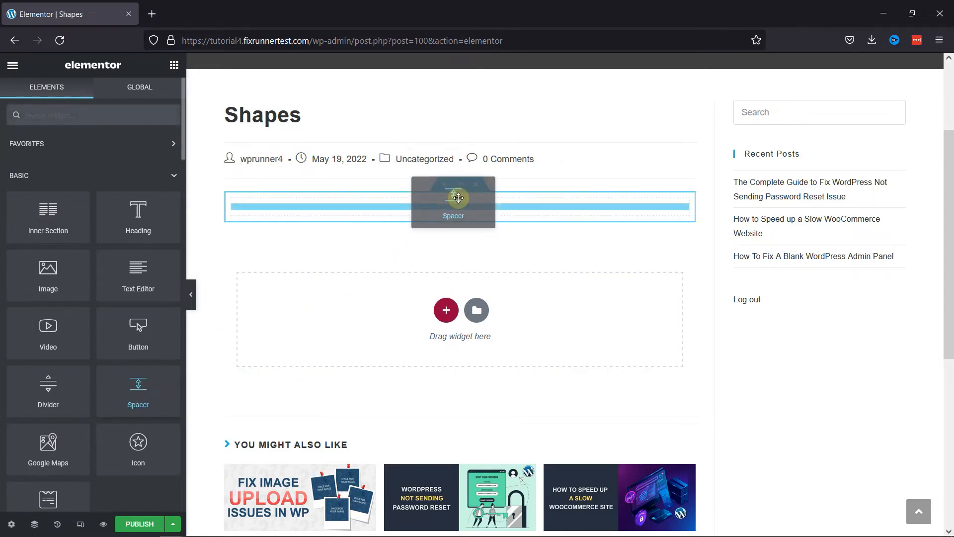
left_click(459, 199)
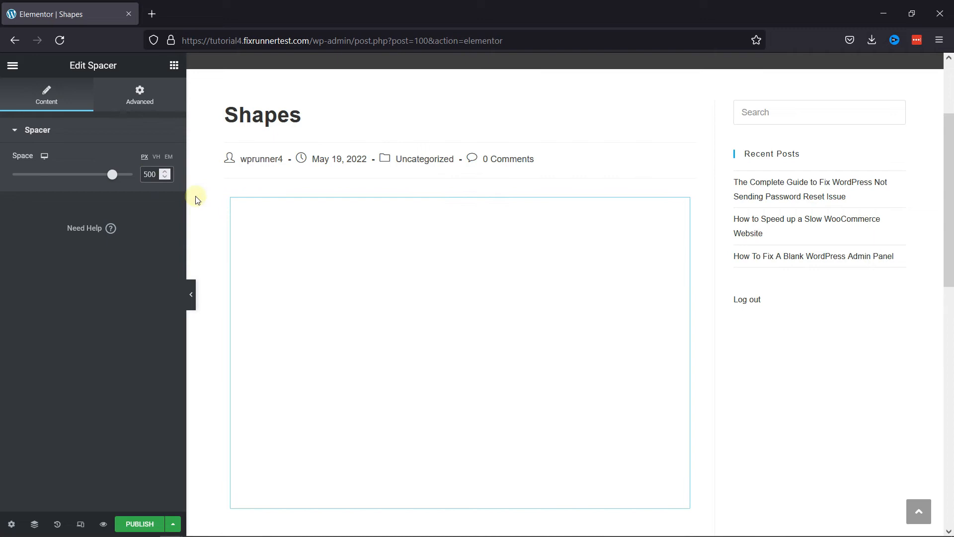
mouse_move(140, 98)
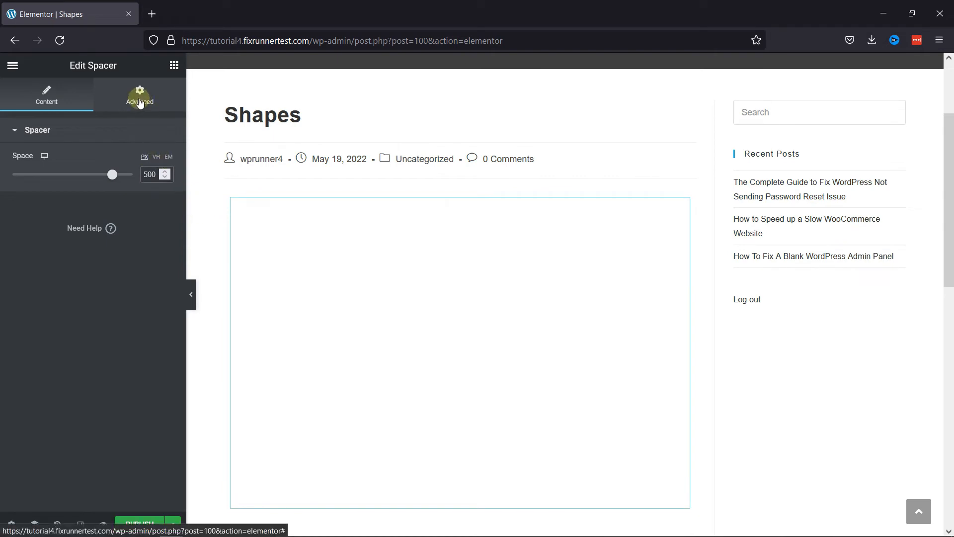
In the spacer's Advanced settings, choose a Classic plain-colour background.
left_click(139, 96)
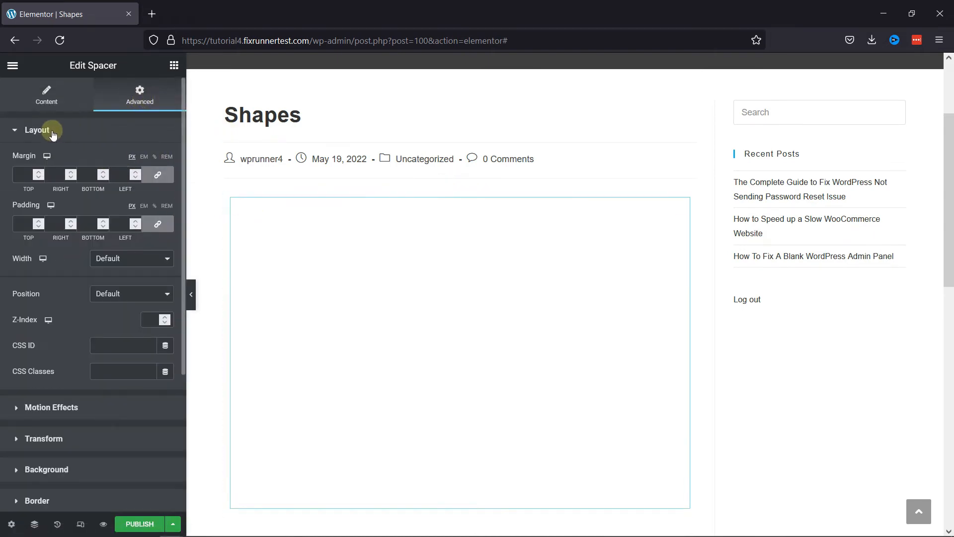
left_click(36, 130)
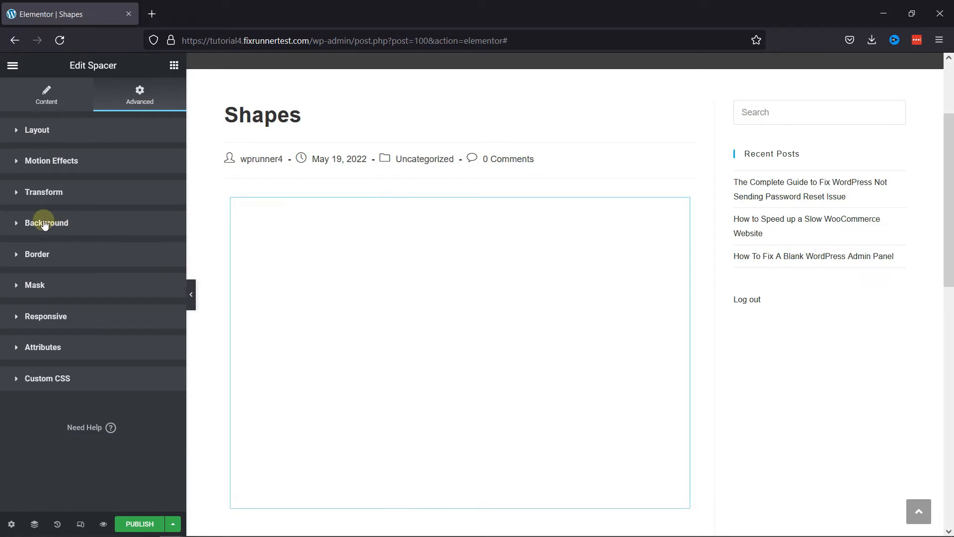
left_click(46, 222)
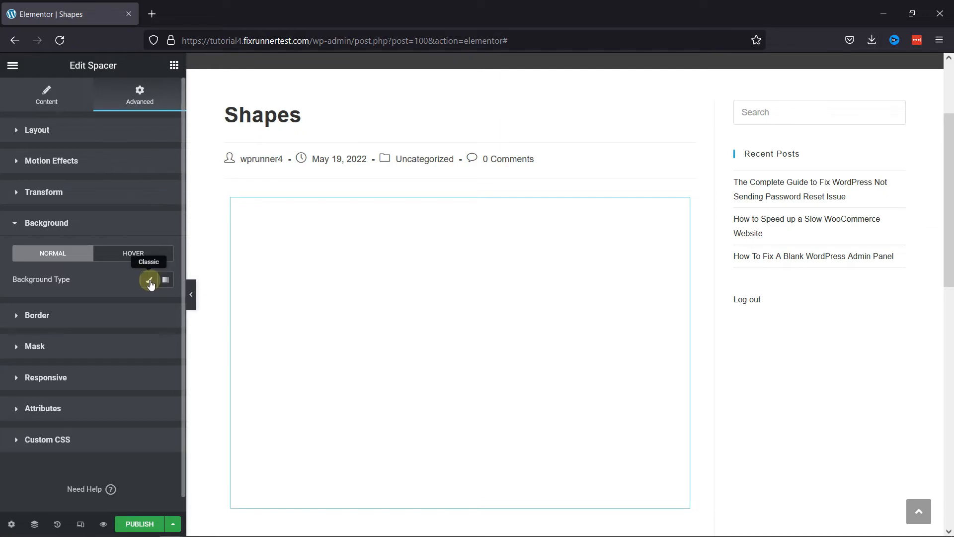
left_click(149, 280)
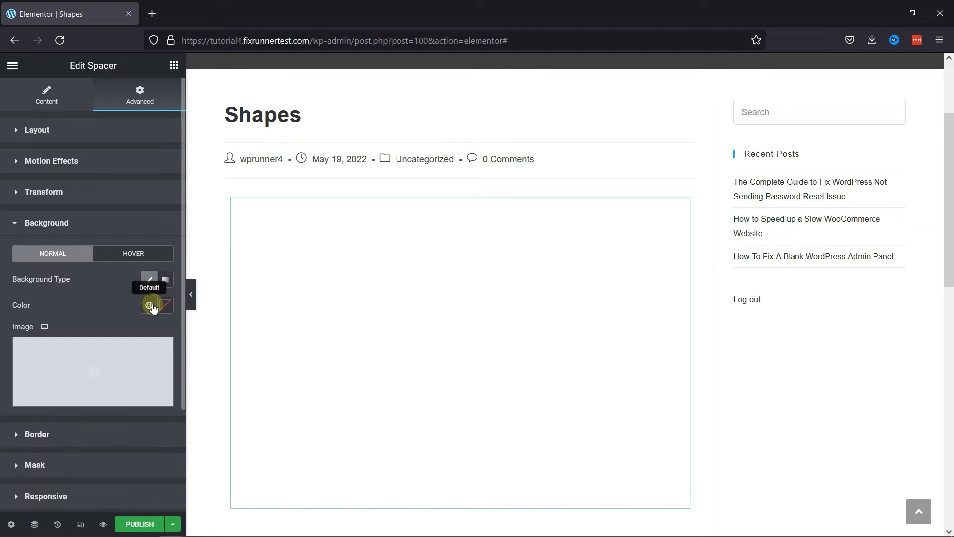
Set the background colour to a bright green (#33AD2D).
left_click(149, 305)
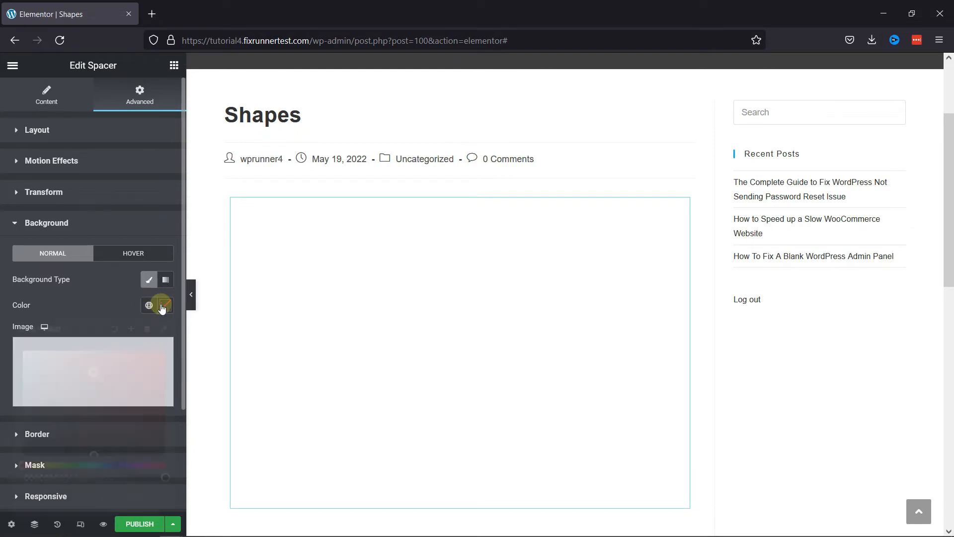
left_click(163, 305)
type("#275024")
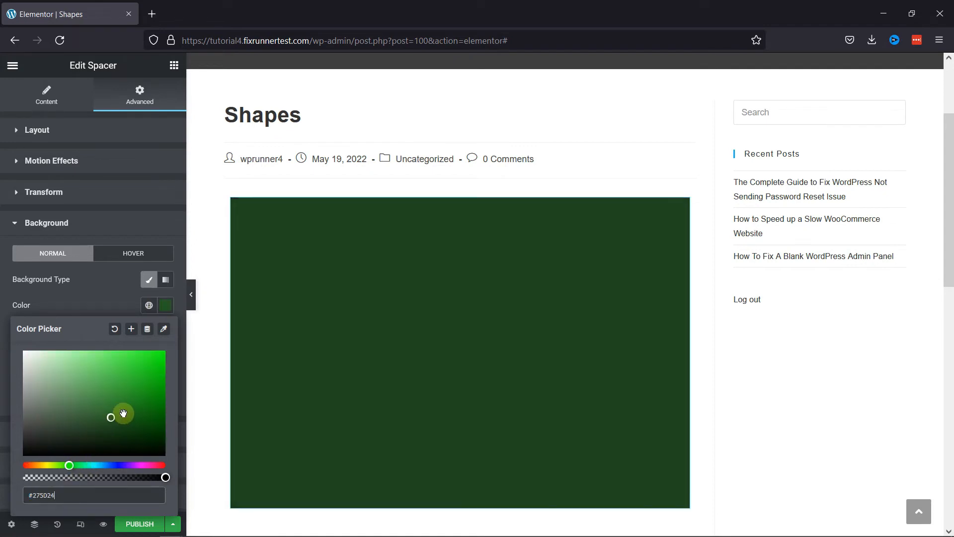
left_click_drag(110, 416, 128, 383)
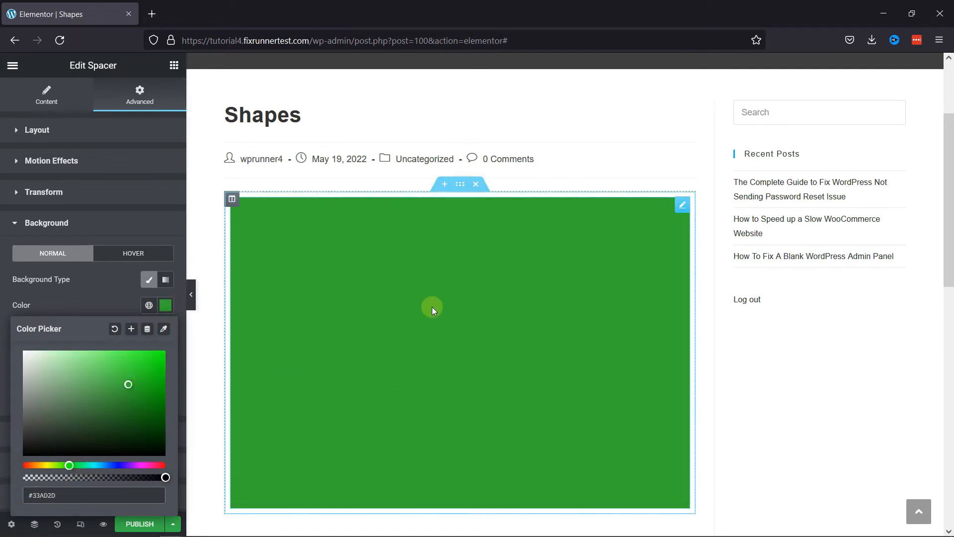
left_click(191, 294)
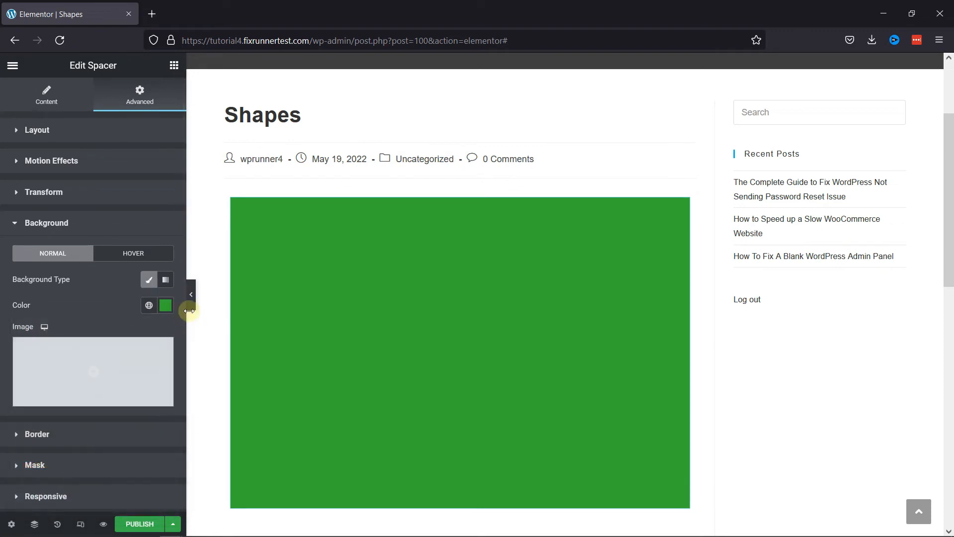
left_click(46, 223)
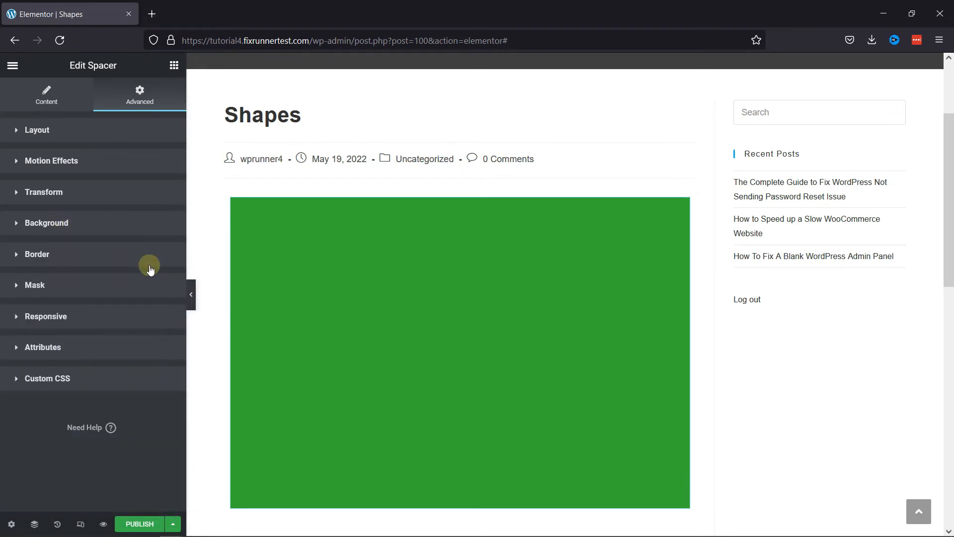
mouse_move(9, 288)
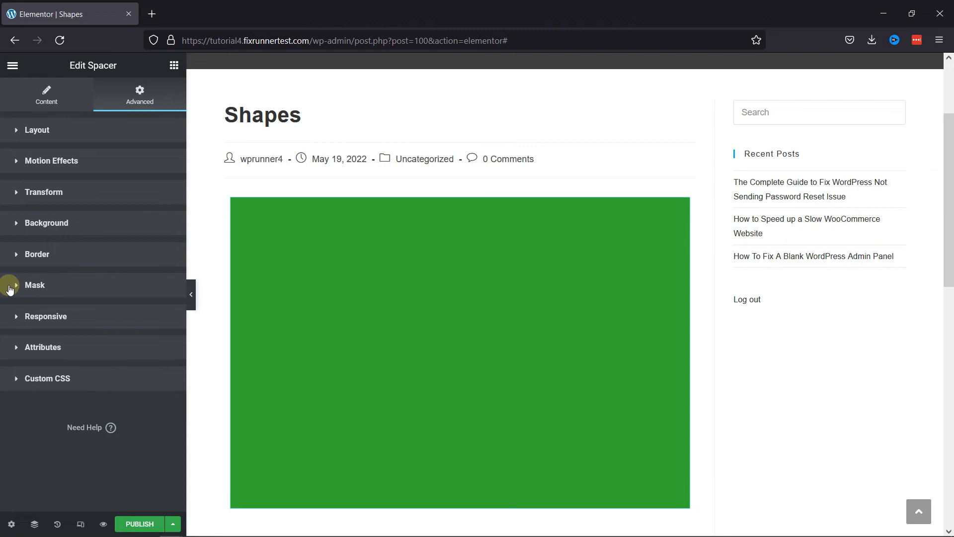
Enable the Mask on the spacer and try the Triangle shape.
left_click(34, 284)
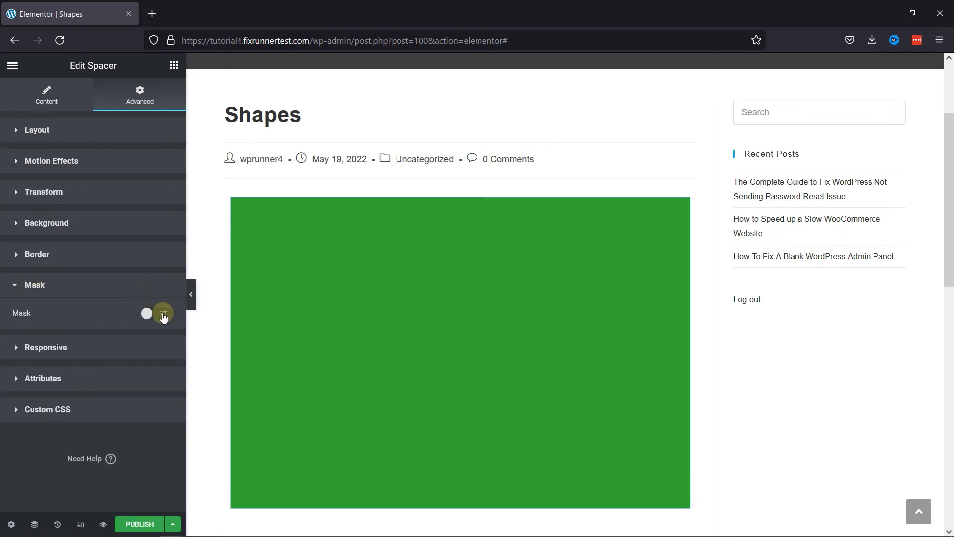
left_click(154, 313)
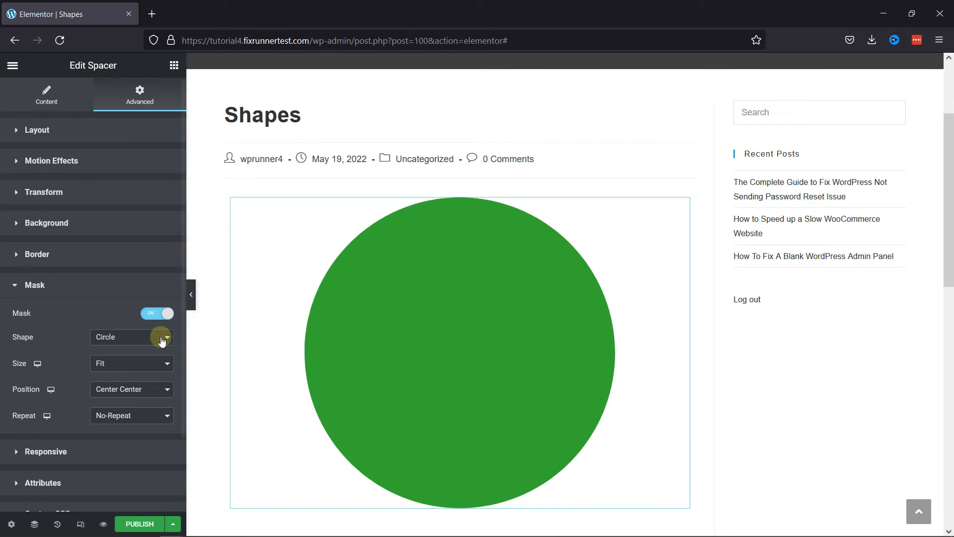
left_click(131, 337)
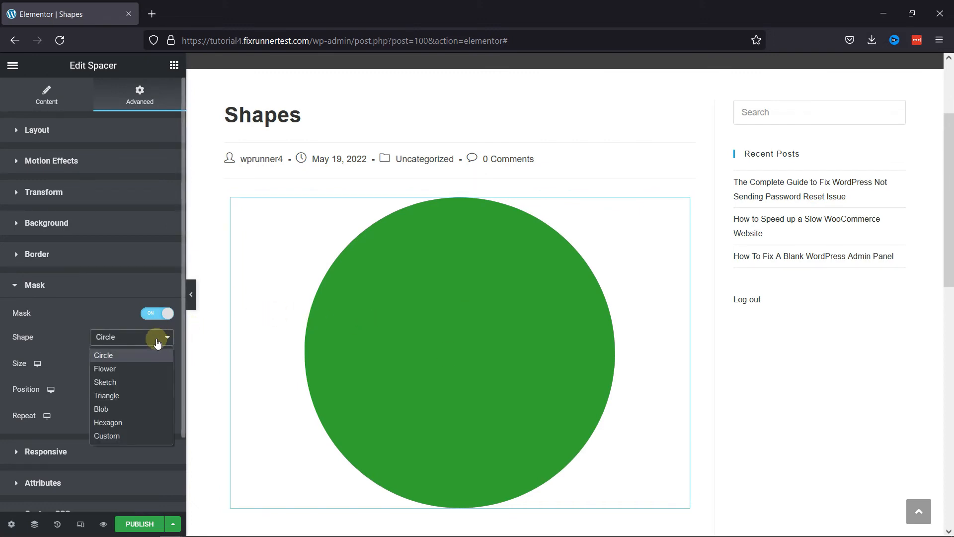
left_click(106, 396)
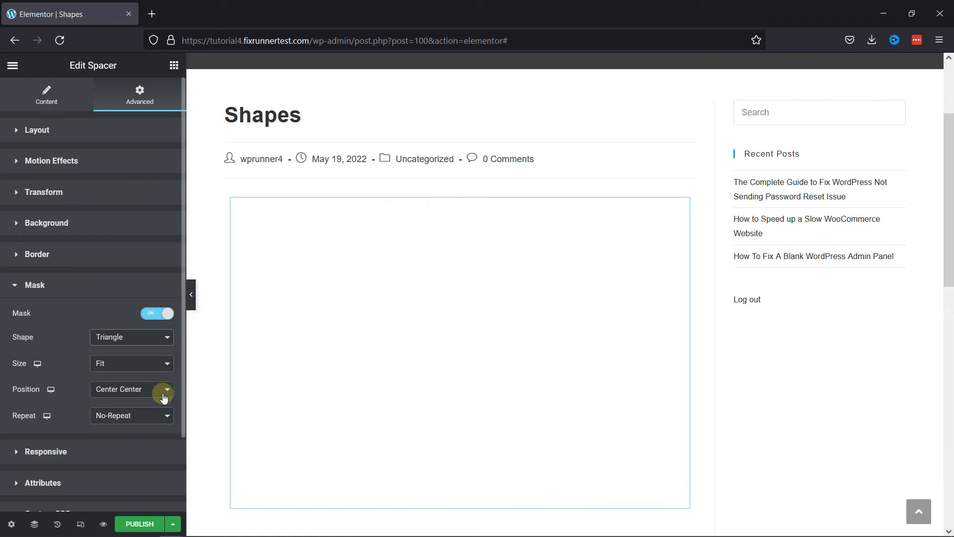
Switch the mask shape to Hexagon and reopen the shape list.
left_click(131, 337)
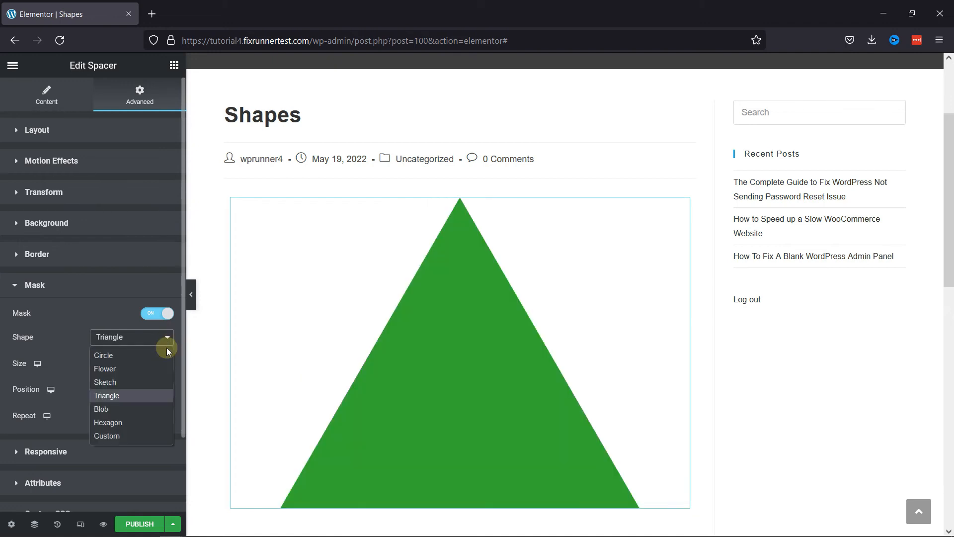
left_click(108, 421)
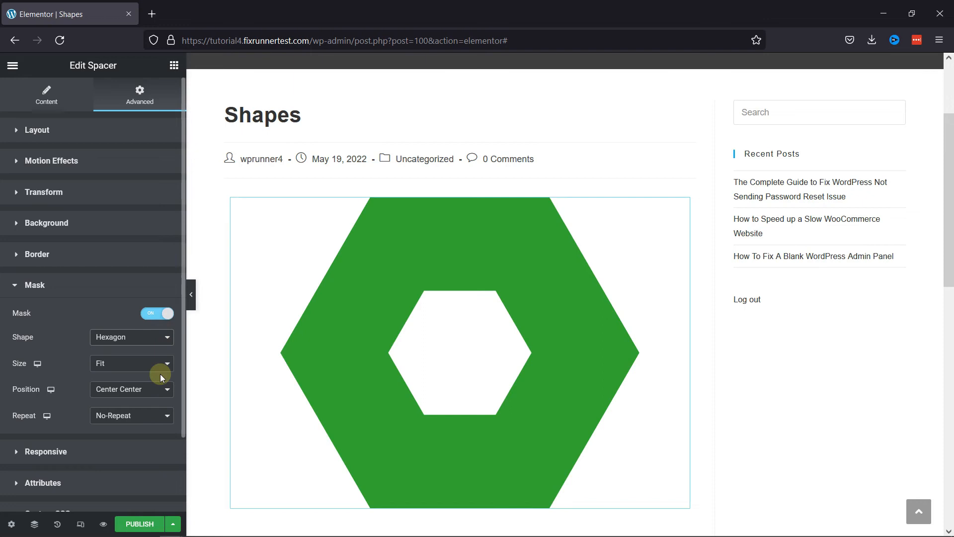
left_click(131, 337)
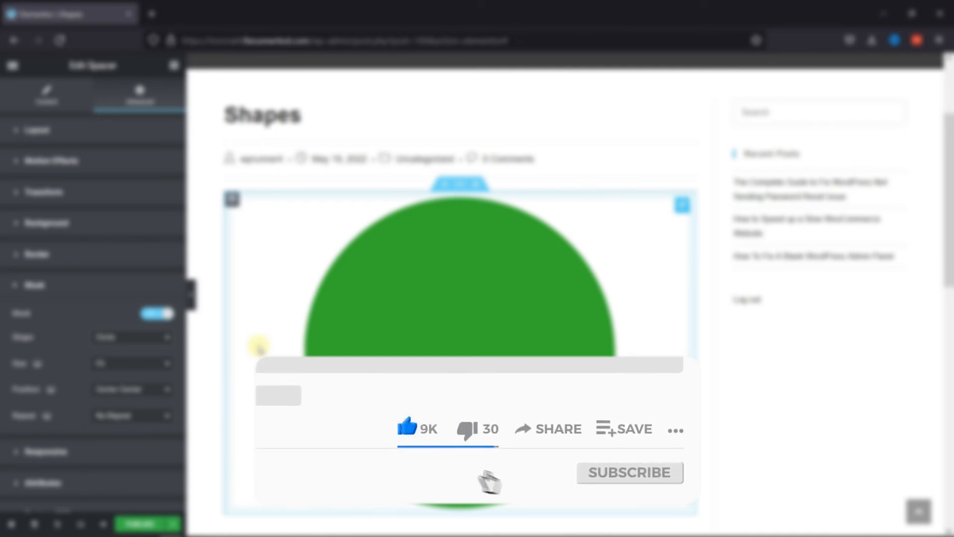
Set the mask shape back to Circle, leaving the green circle in the post.
left_click(631, 473)
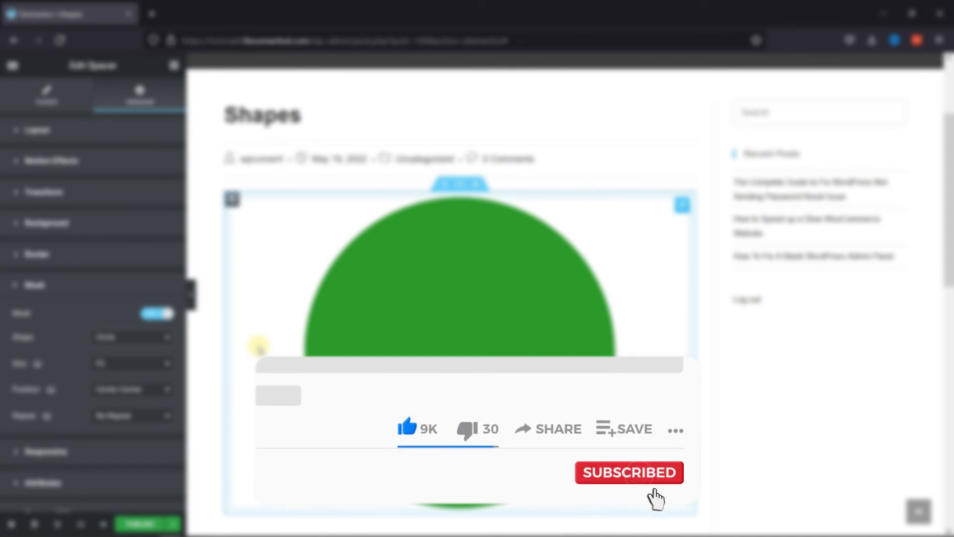